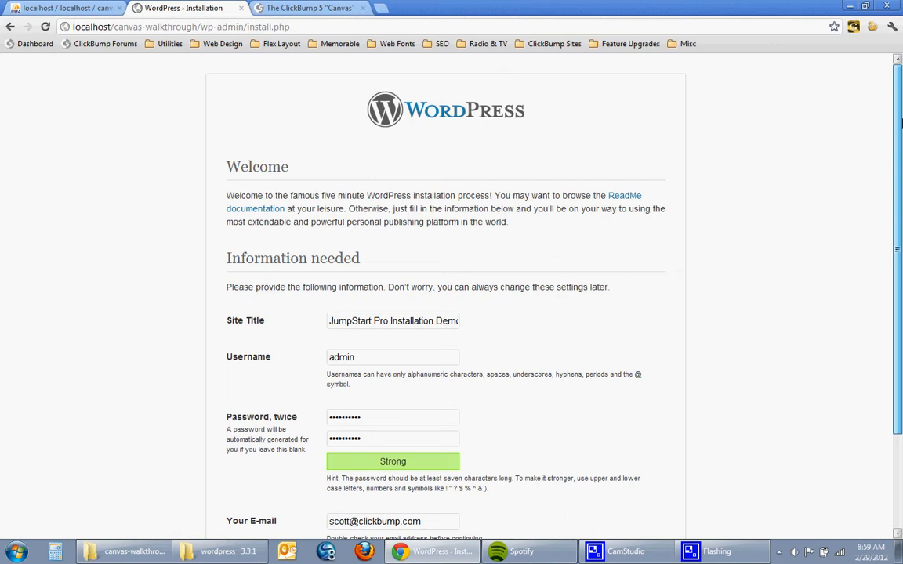
Submit the filled installation form via Install WordPress to create the site.
scroll(down, 3)
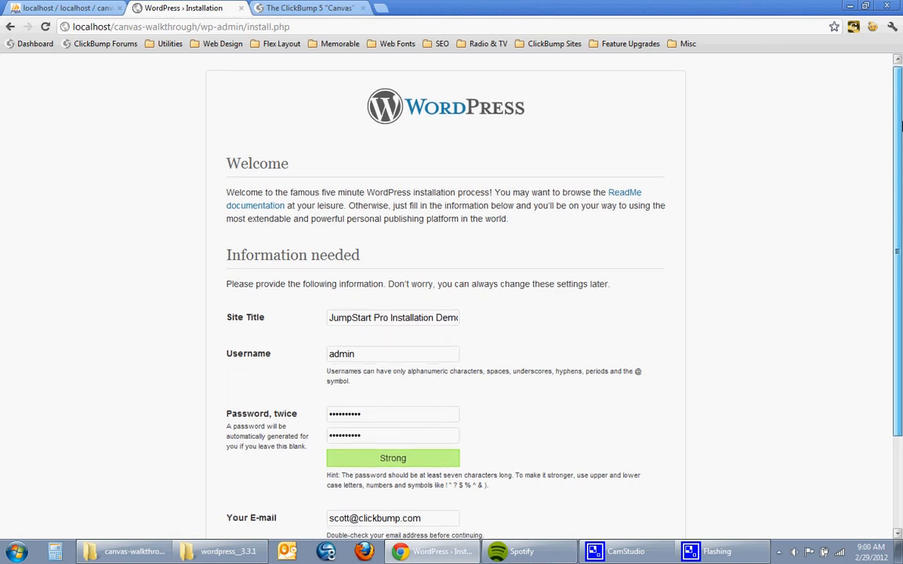
scroll(down, 3)
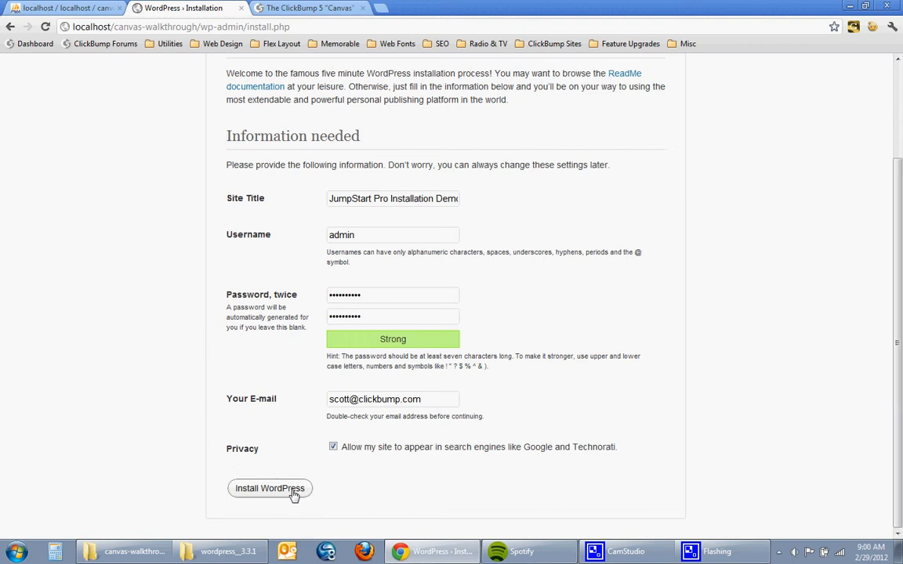
click(269, 489)
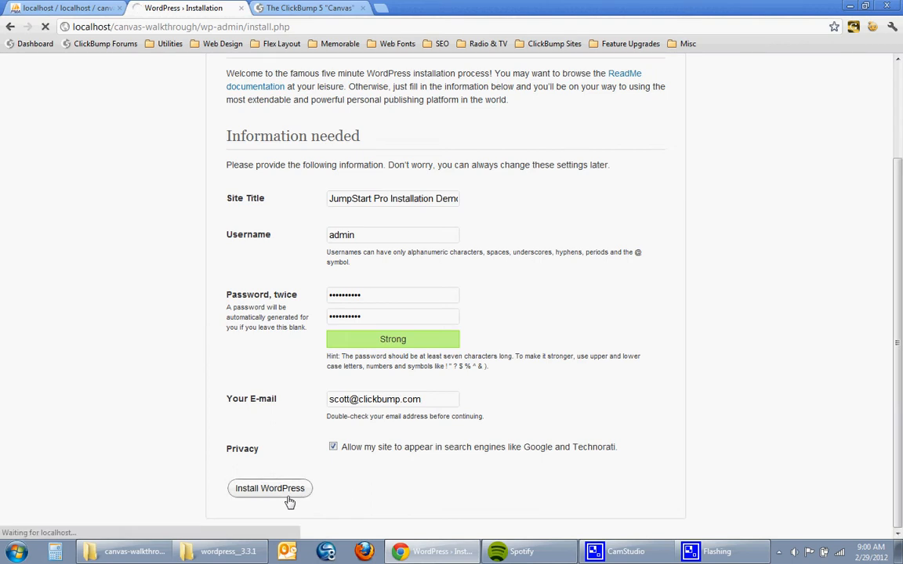
Log in as admin from the success page with Remember Me ticked, reaching the Dashboard.
click(270, 489)
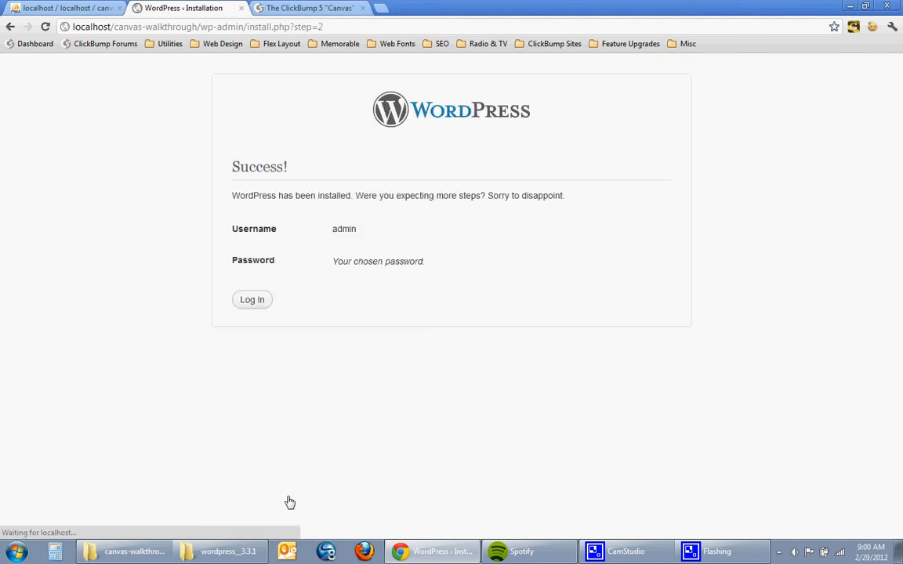
click(250, 299)
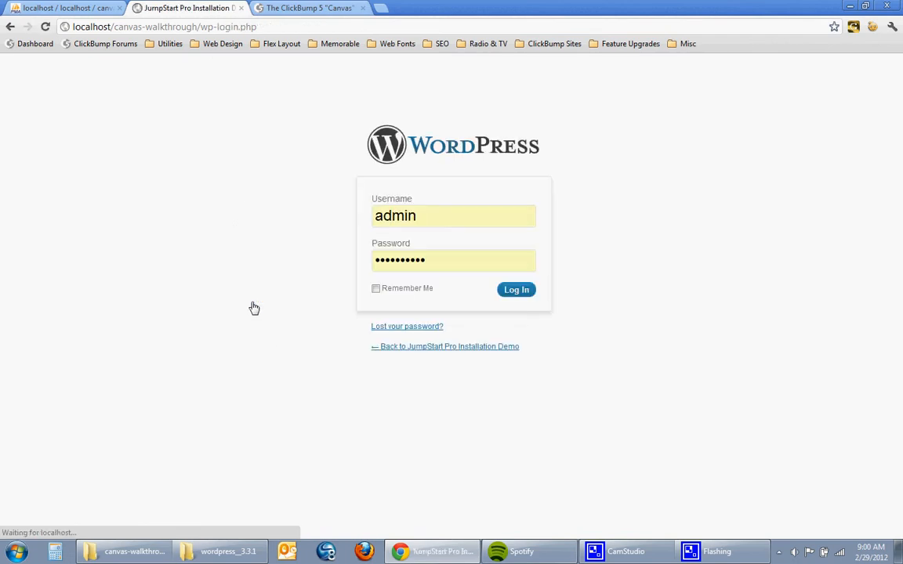
click(376, 289)
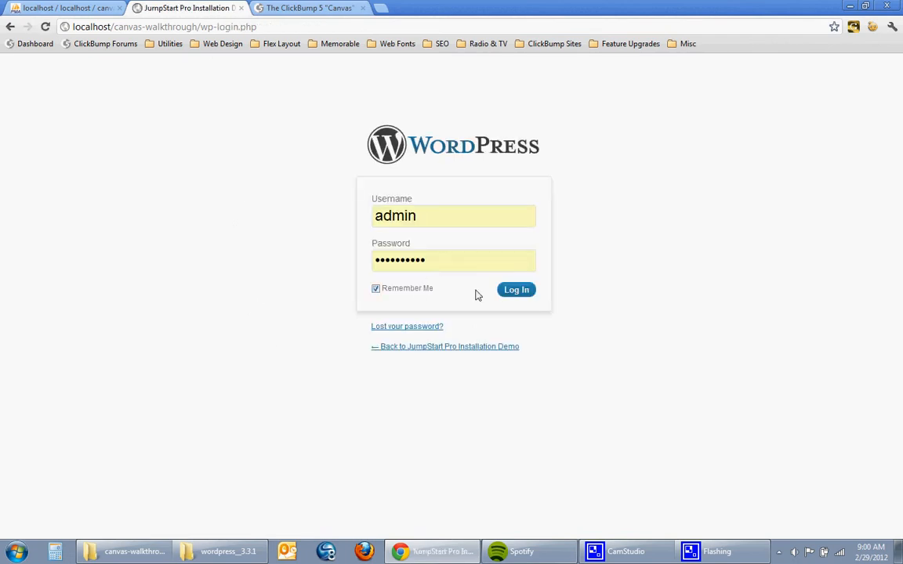
click(516, 290)
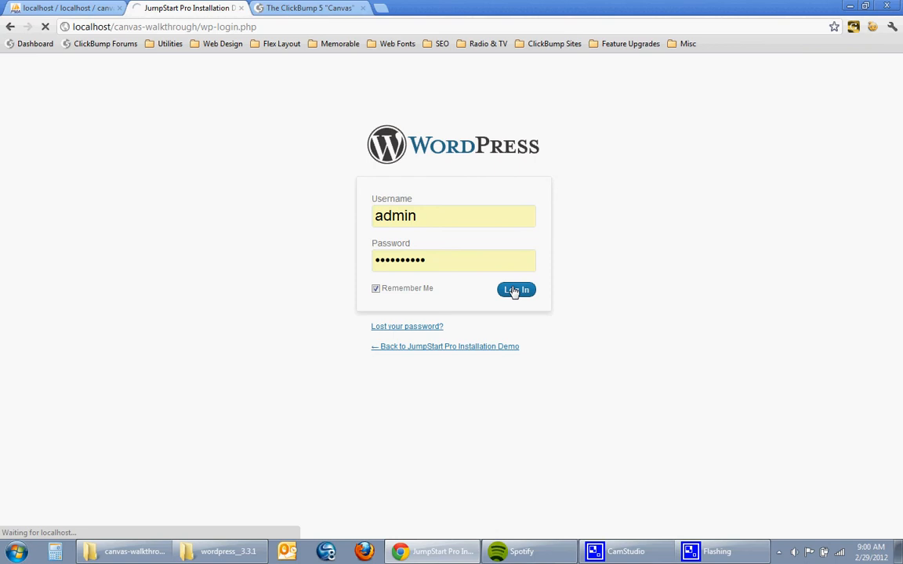
click(516, 289)
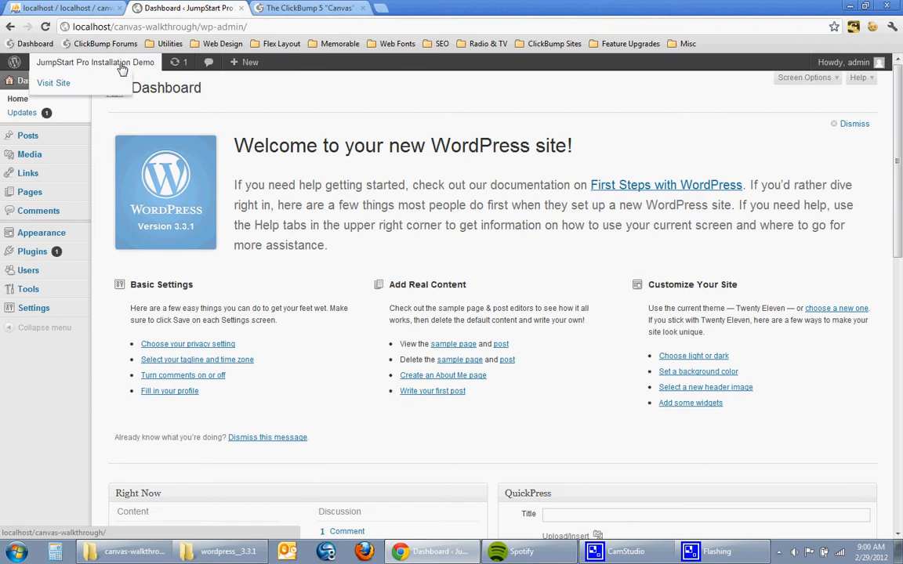
Visit the new site's default front page, then switch to the Canvas skin demo tab.
click(54, 81)
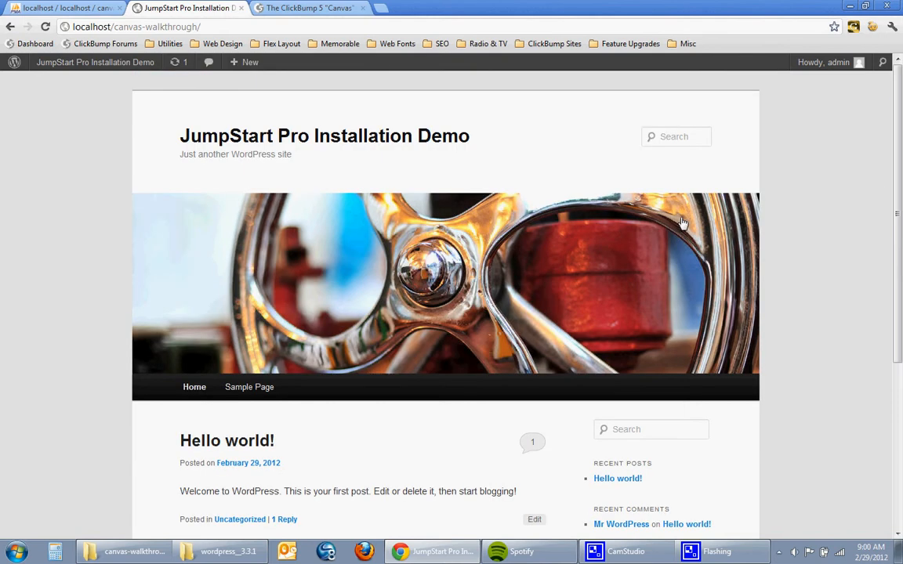
click(307, 8)
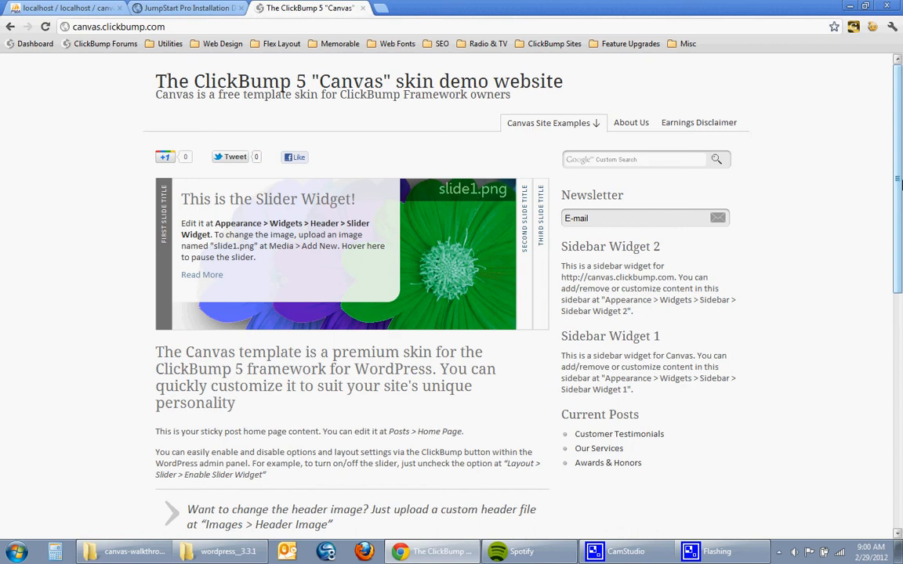
Scroll the Canvas demo site, then return to the canvas-walkthrough phpMyAdmin database tab.
scroll(down, 3)
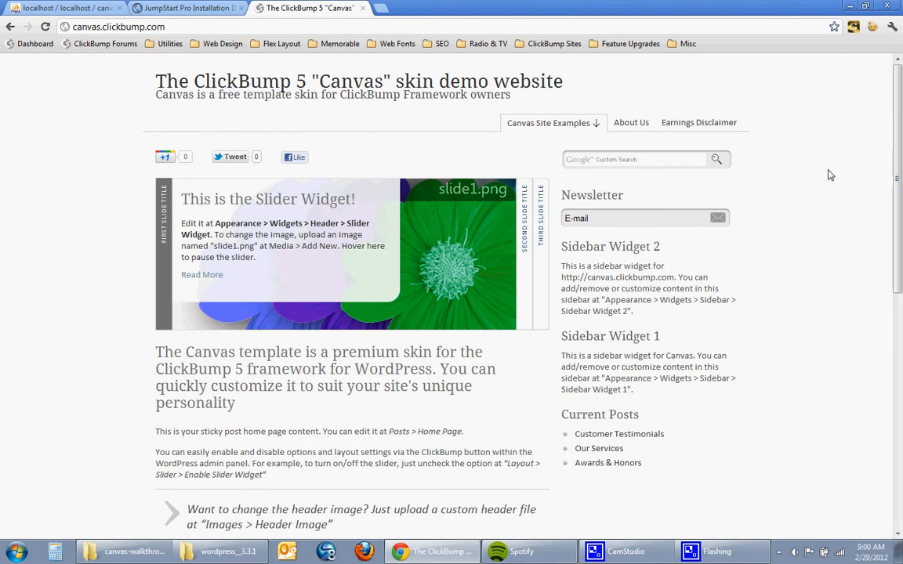
click(185, 8)
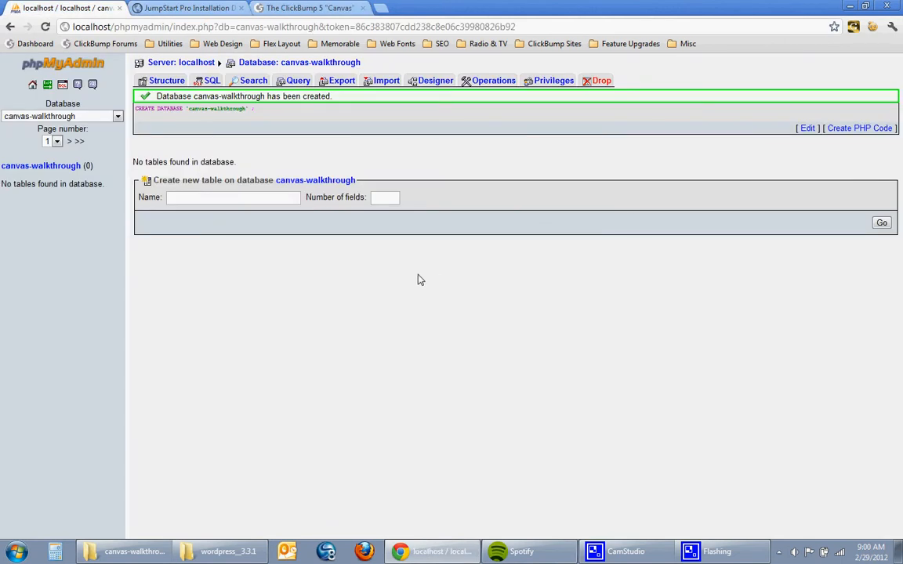
From the dashboard go to Plugins > Add New > Upload and bring up the file chooser.
click(66, 6)
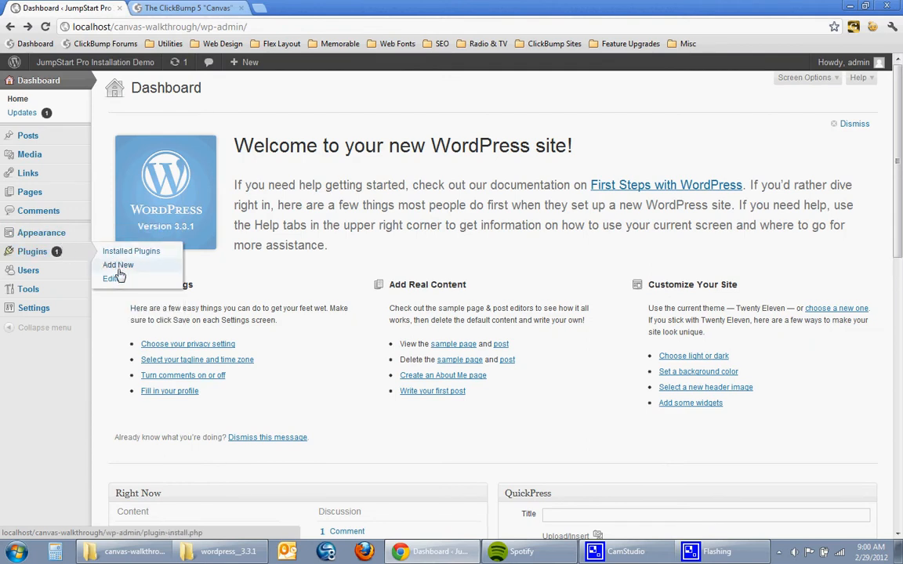
click(117, 264)
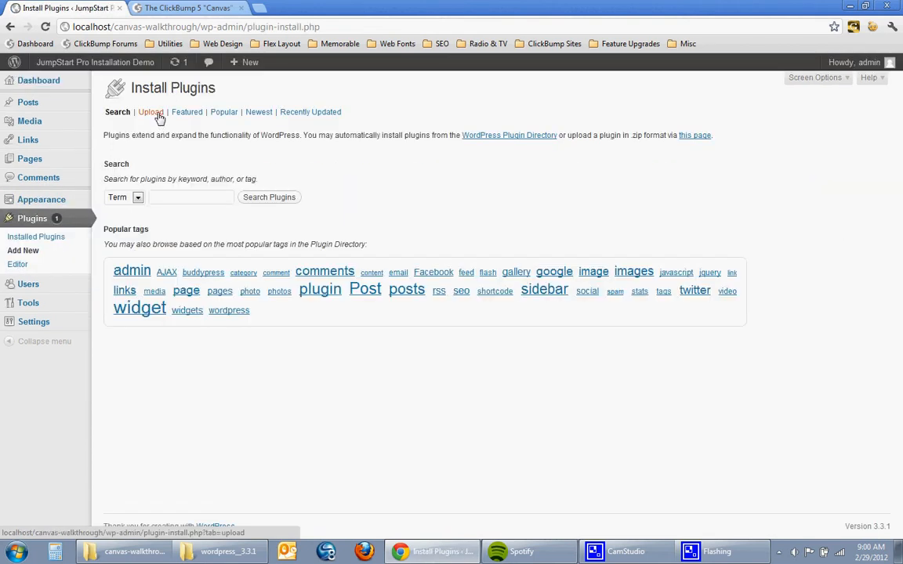
click(149, 111)
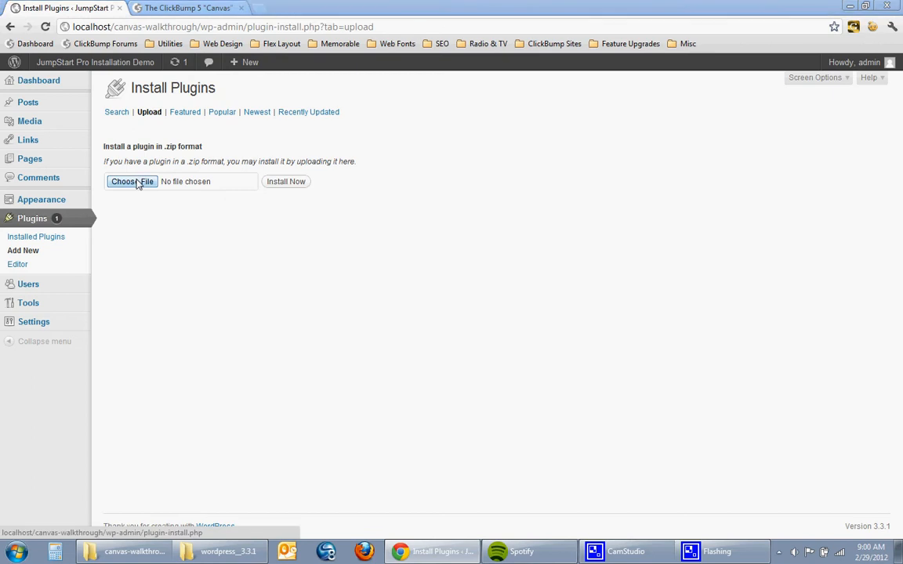
click(132, 181)
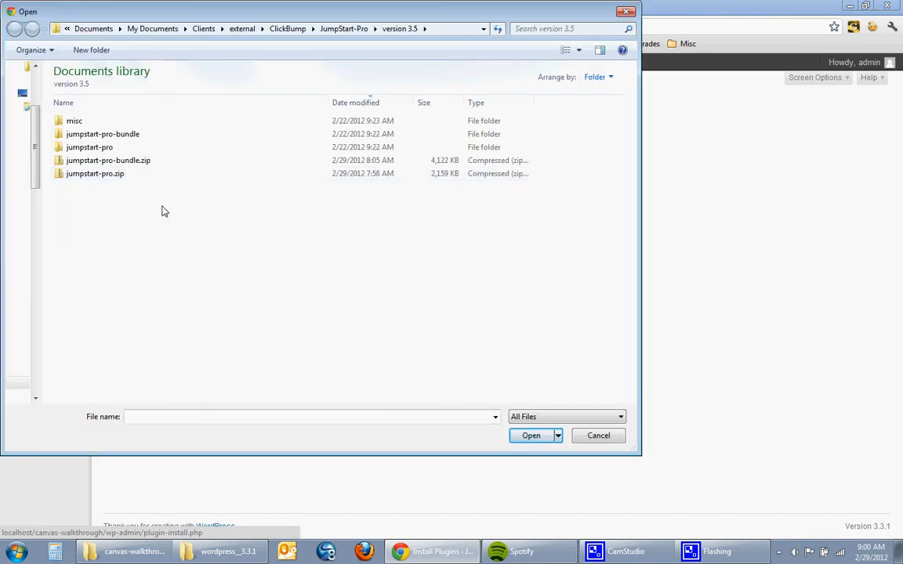
mouse_move(171, 188)
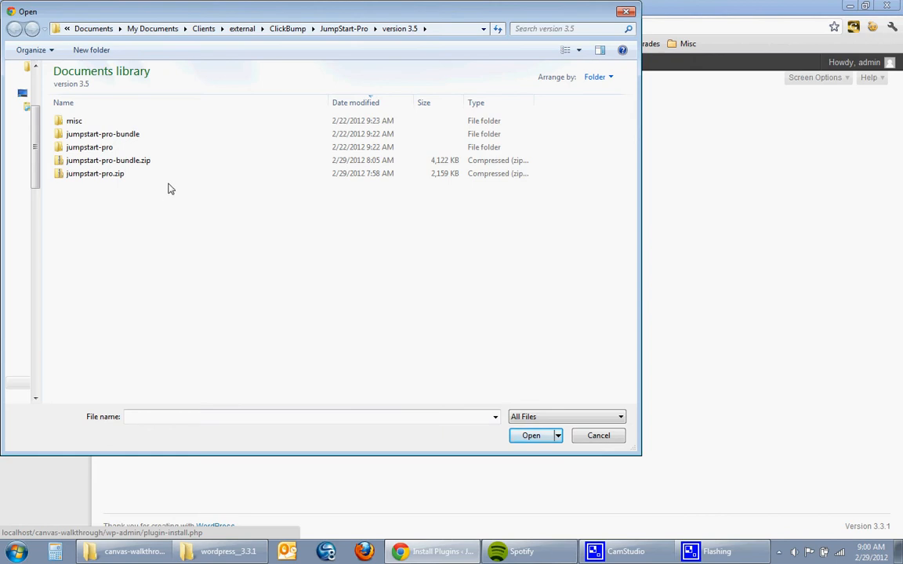
Select jumpstart-pro.zip from the version 3.5 folder in the Open dialog.
click(95, 173)
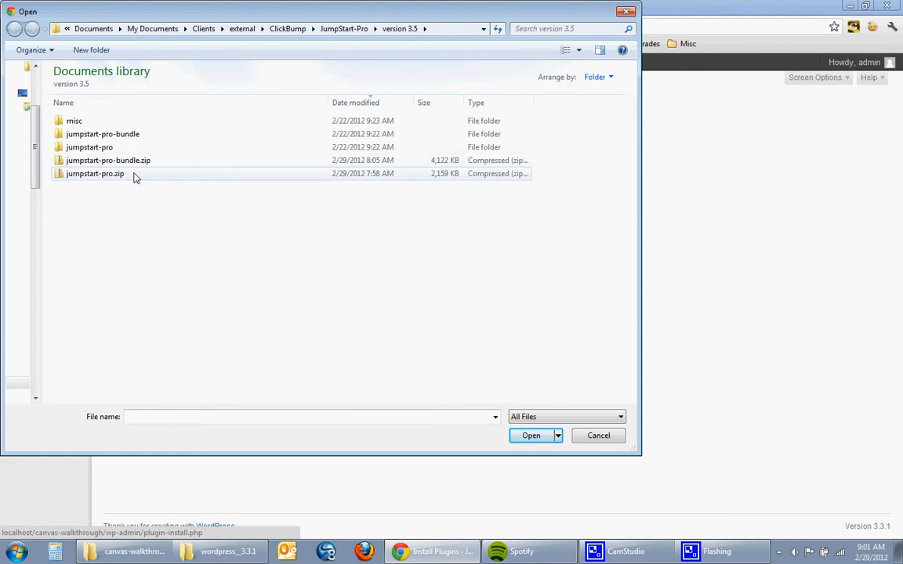
mouse_move(149, 160)
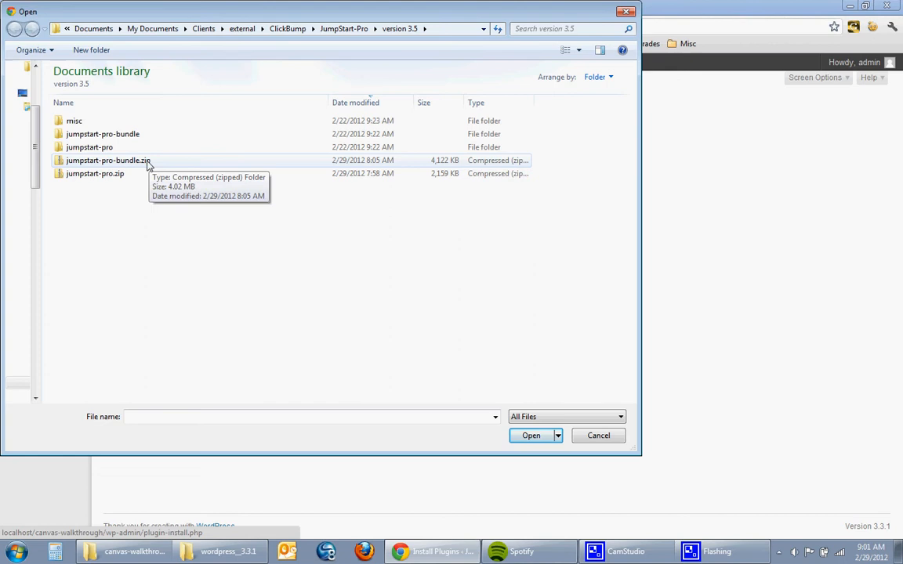
mouse_move(157, 173)
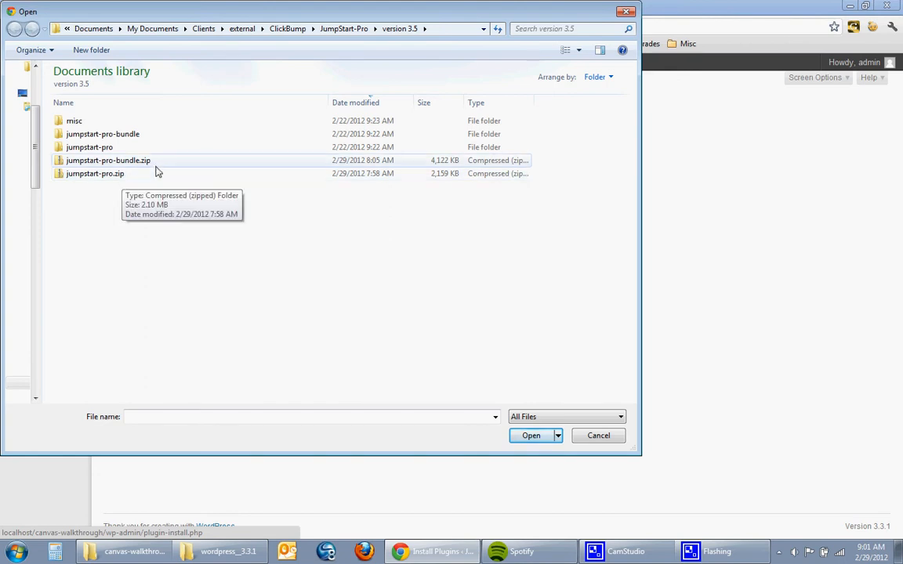
mouse_move(157, 164)
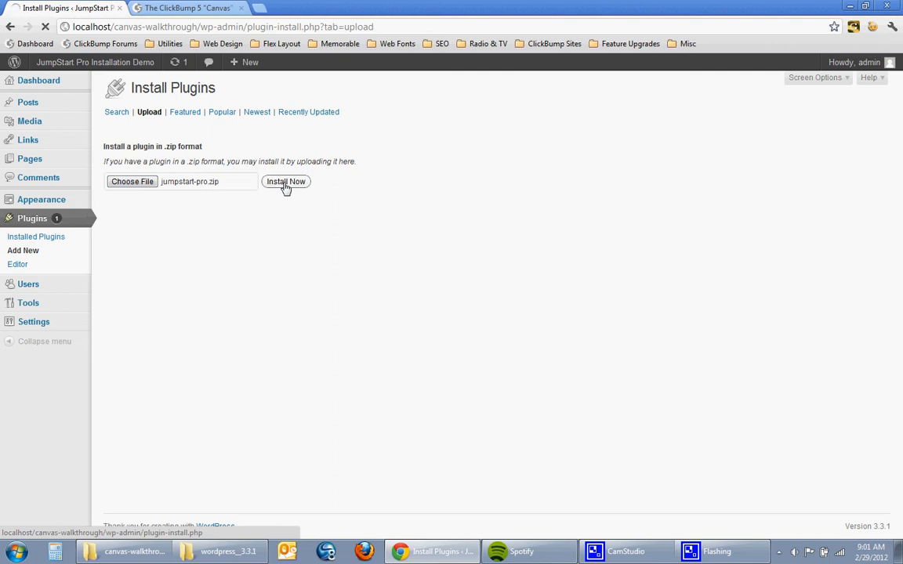
Install the uploaded jumpstart-pro.zip via Install Now until success is reported.
click(285, 182)
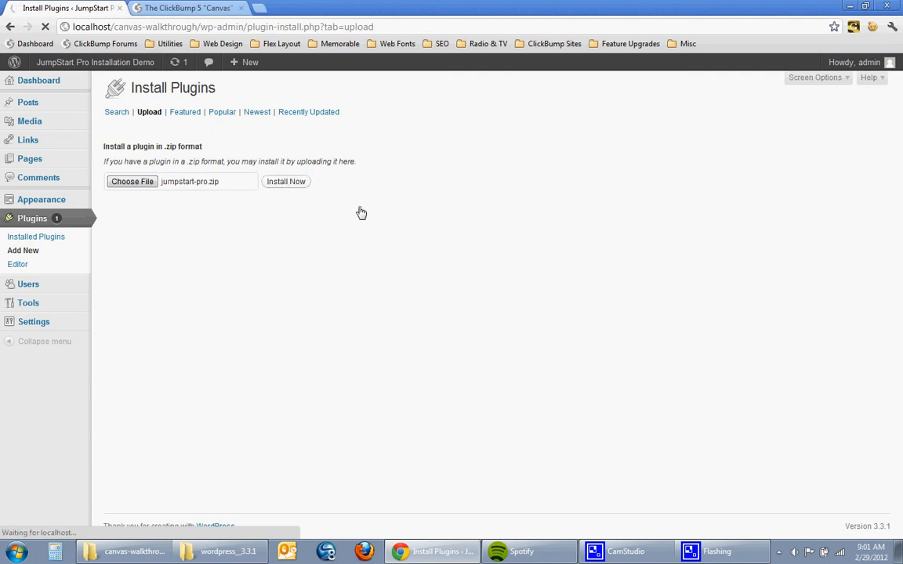
click(286, 182)
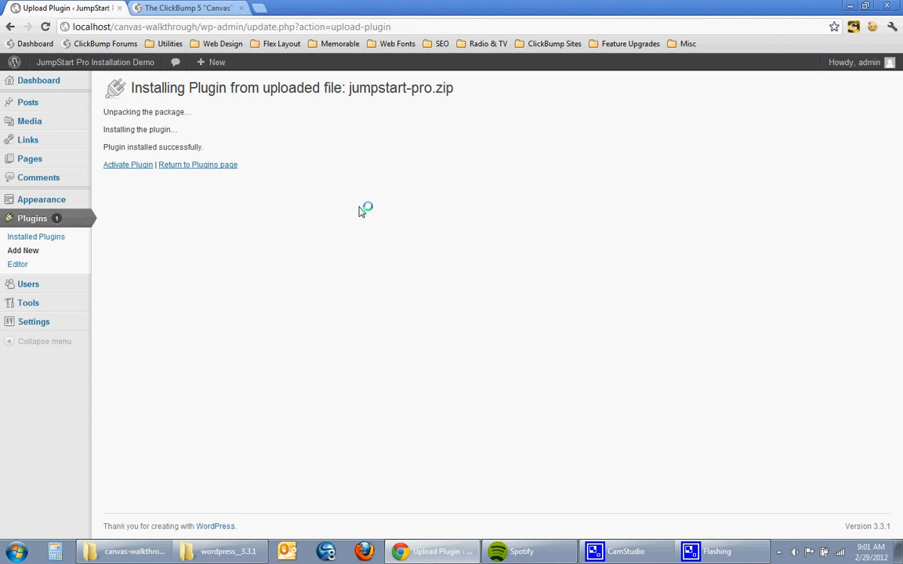
mouse_move(129, 164)
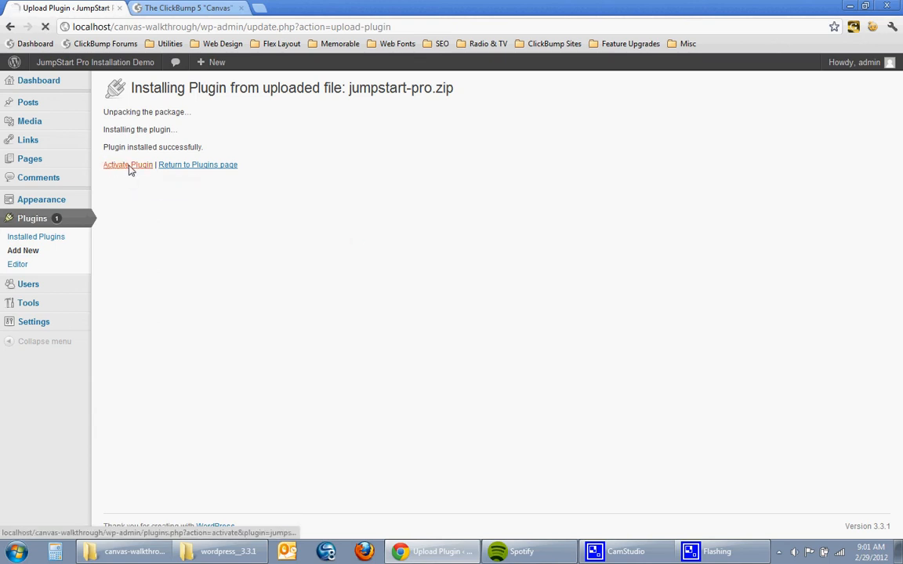
mouse_move(129, 165)
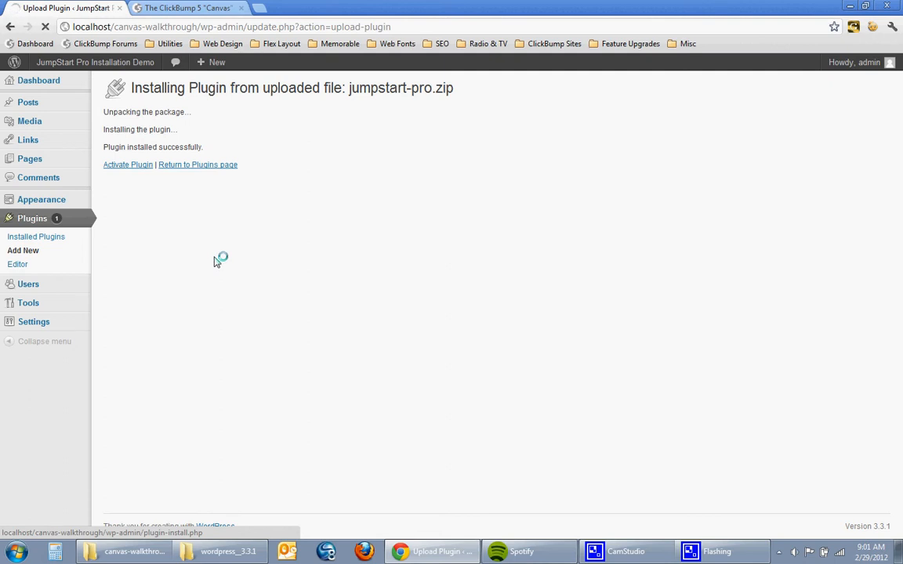
Activate the ClickBump JumpStart Pro plugin from the install result link.
click(128, 165)
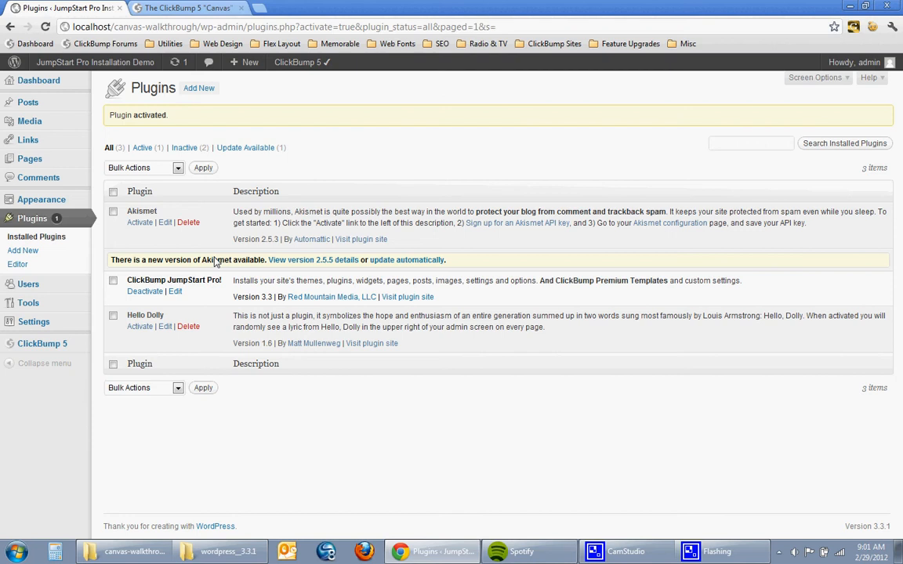
mouse_move(214, 260)
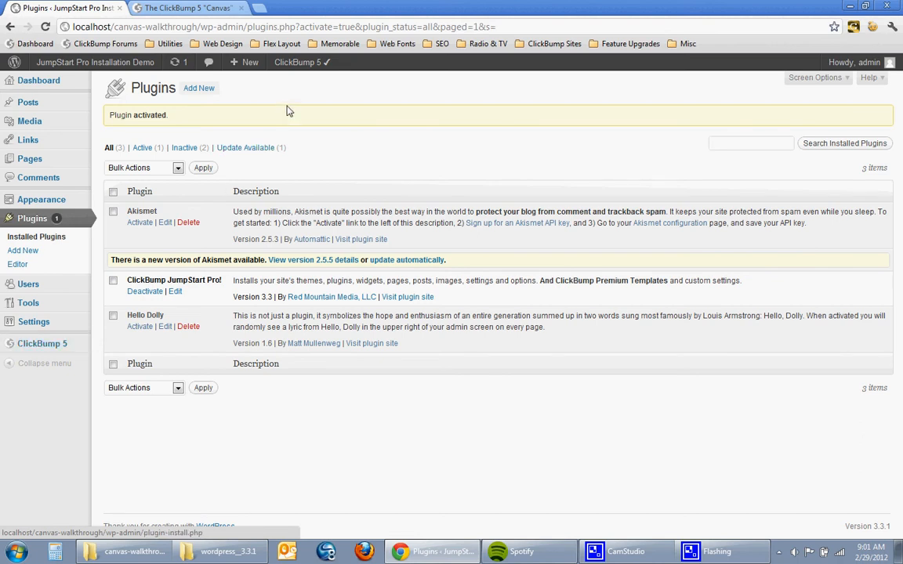
Show the ClickBump 5 admin-bar dropdown listing Site Preview and Resources.
click(301, 62)
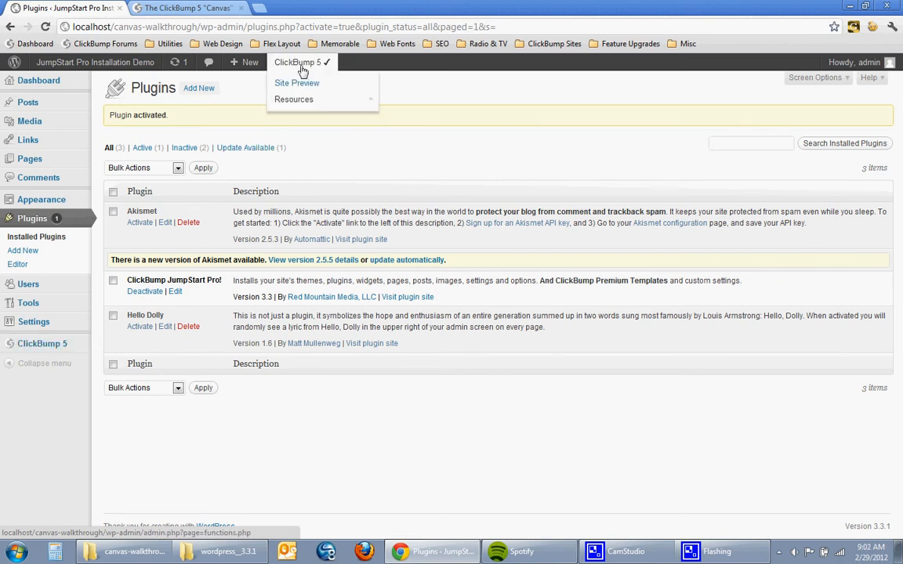
mouse_move(296, 83)
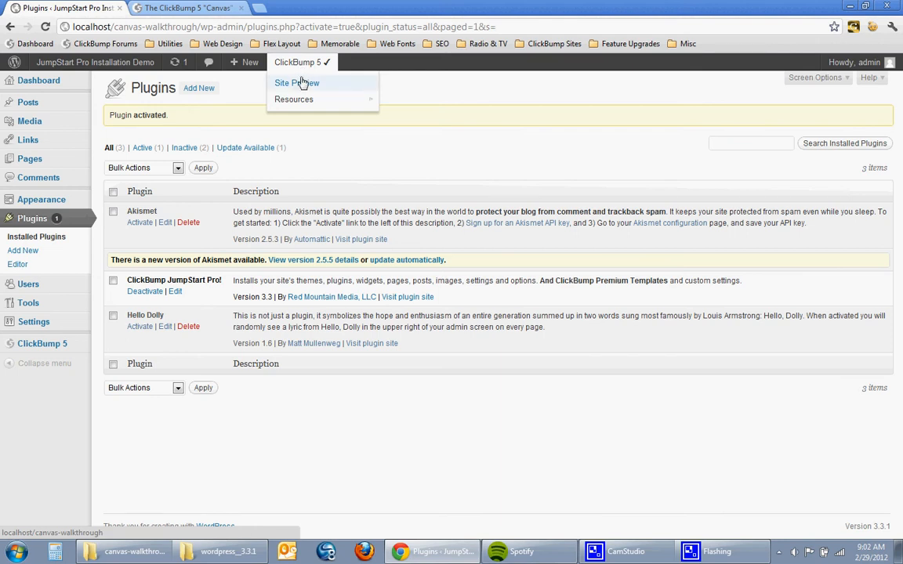
mouse_move(293, 99)
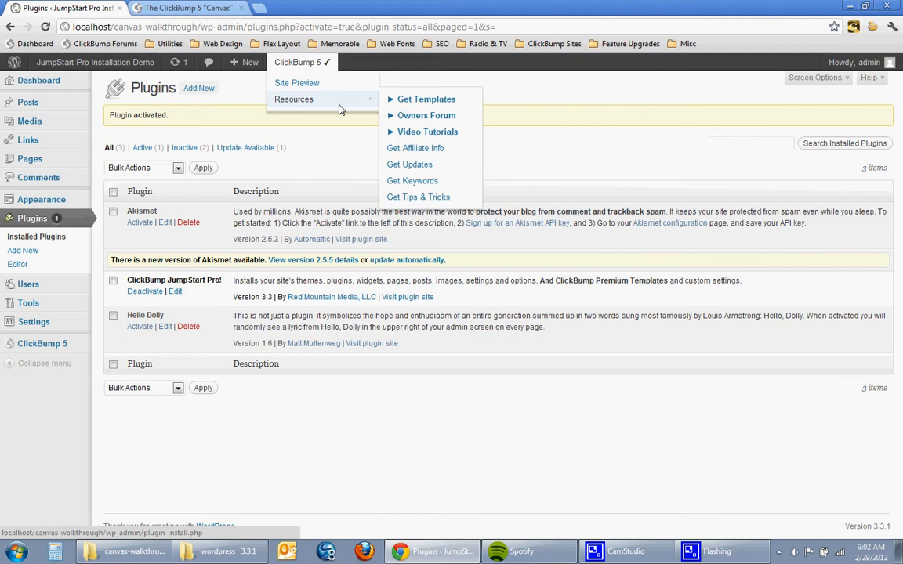
mouse_move(426, 99)
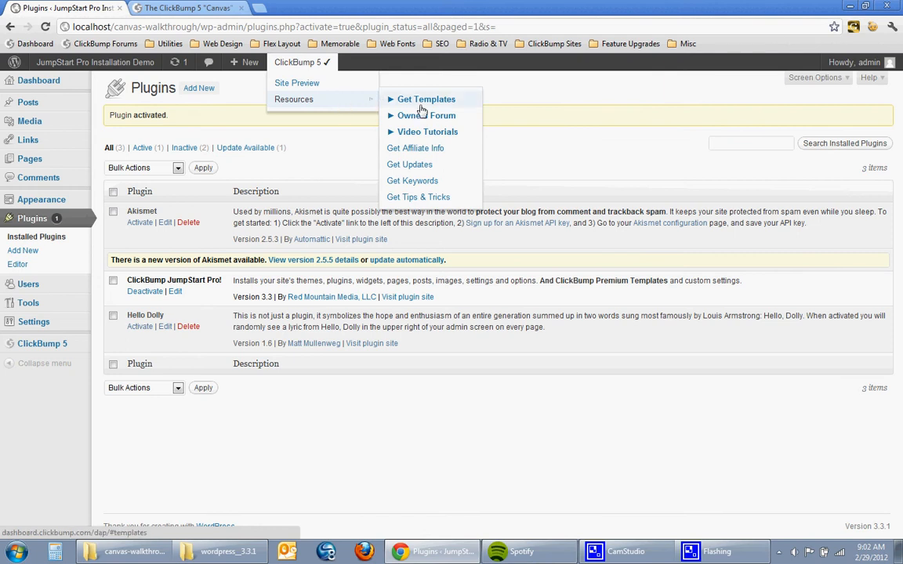
mouse_move(451, 108)
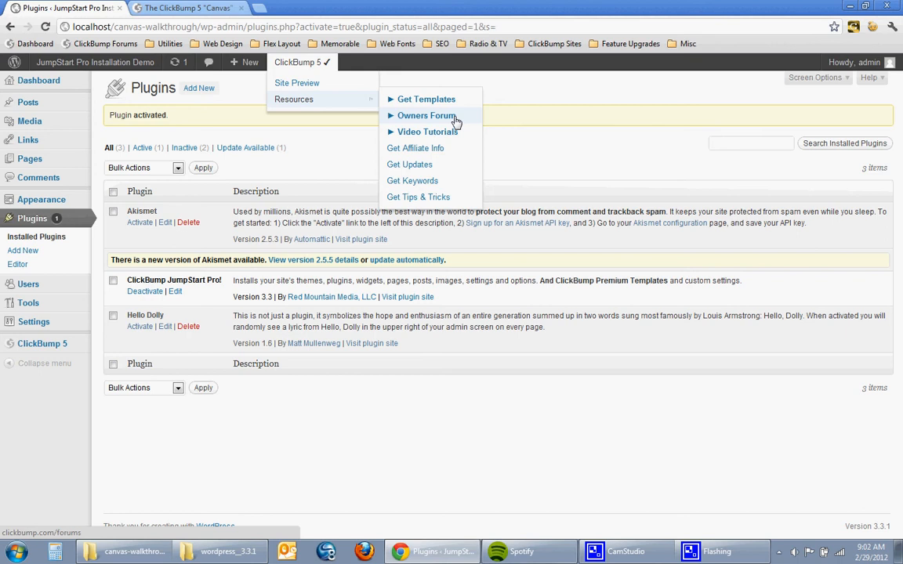
mouse_move(426, 132)
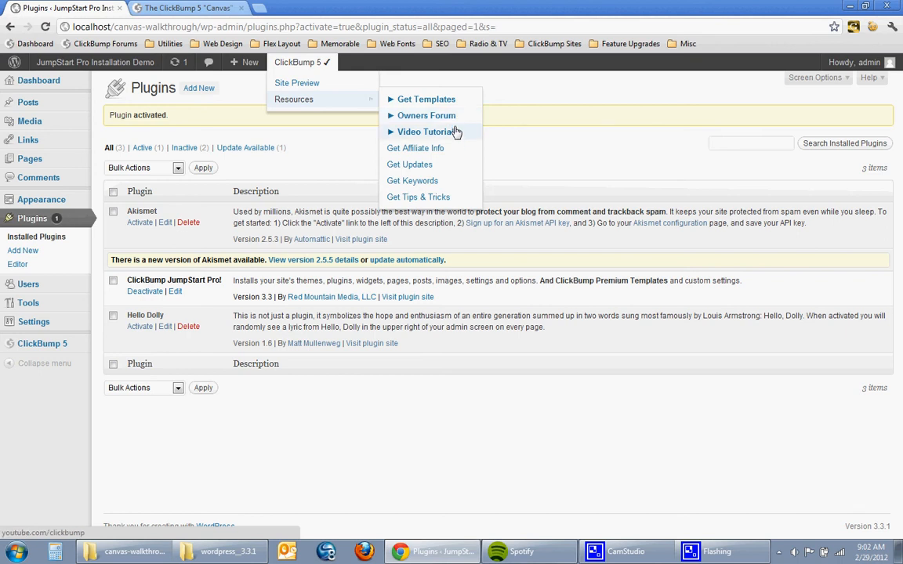
mouse_move(413, 147)
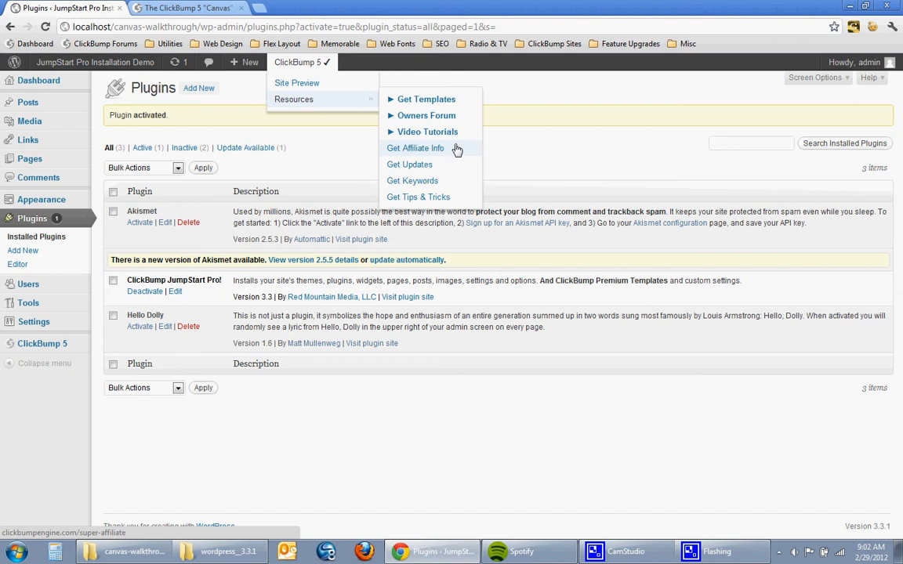
mouse_move(457, 165)
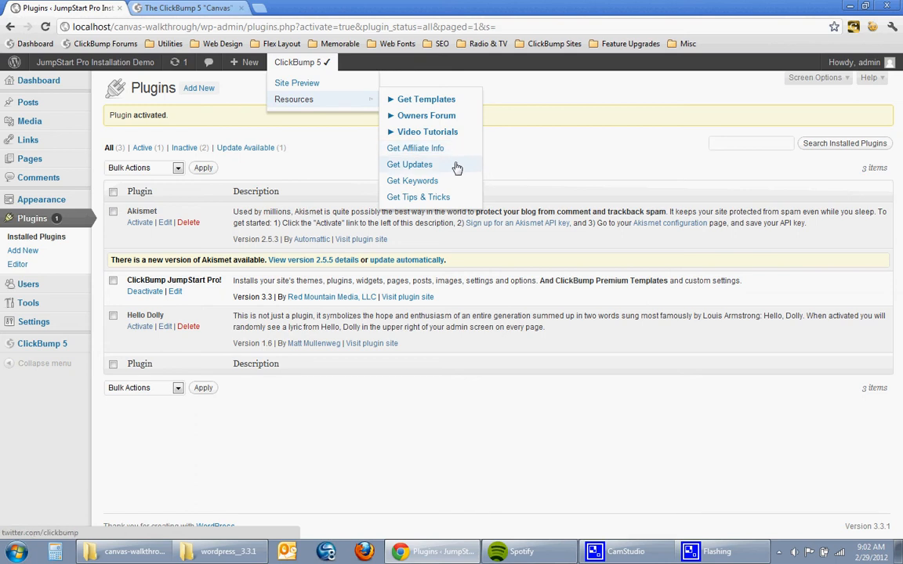
mouse_move(411, 180)
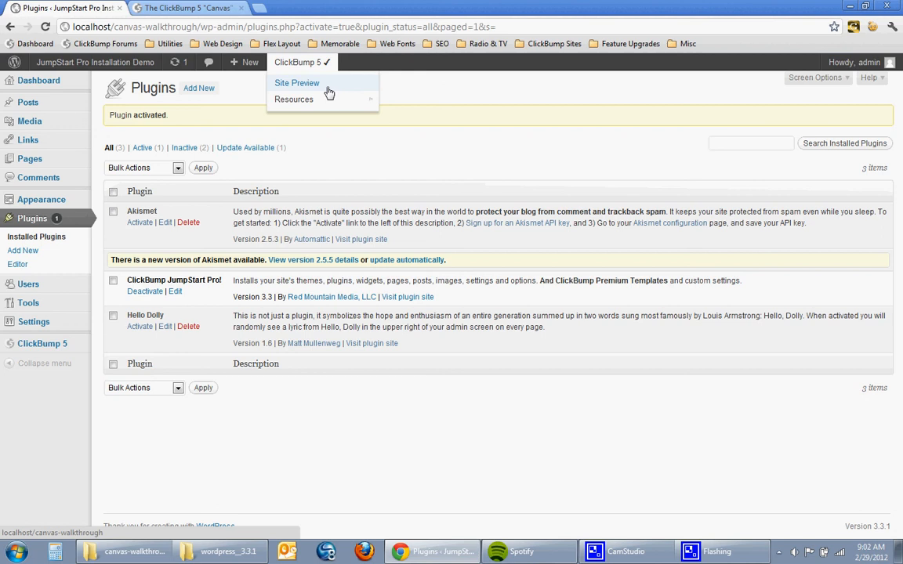
Preview the live homepage via ClickBump 5 > Site Preview and scroll through slider, widgets and footer.
click(296, 83)
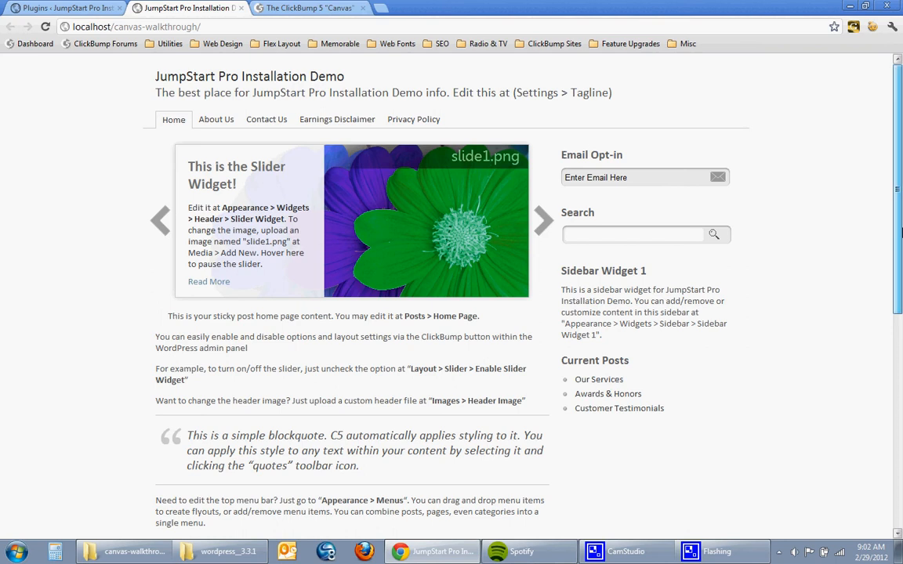
click(543, 219)
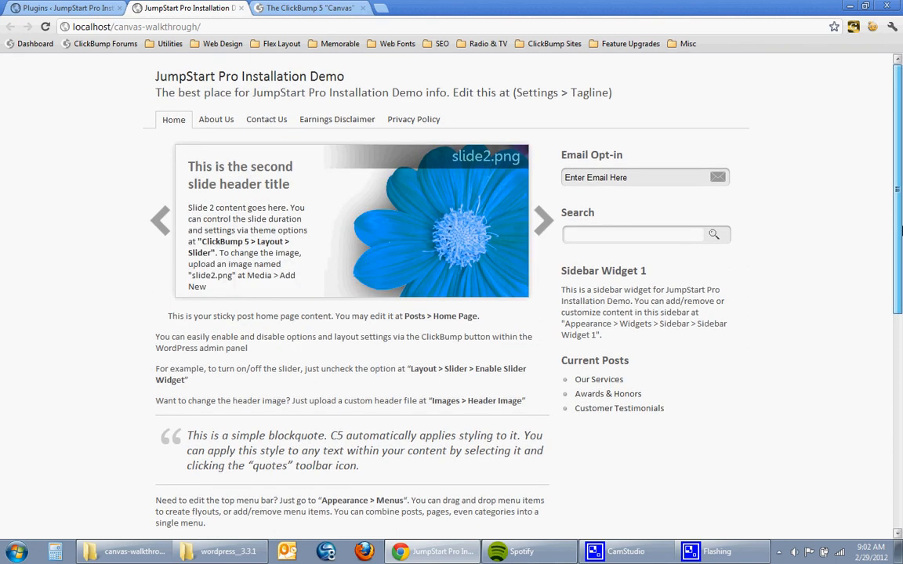
scroll(down, 3)
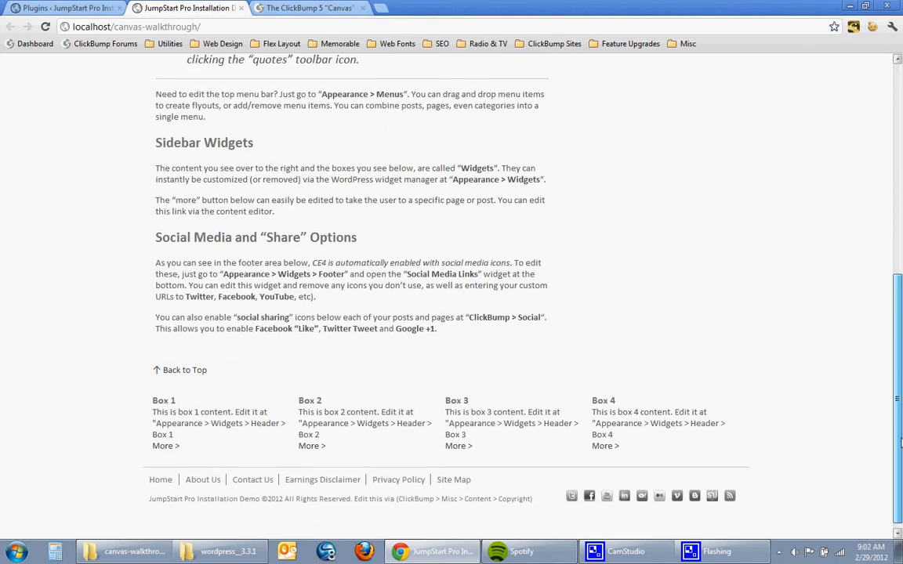
scroll(up, 3)
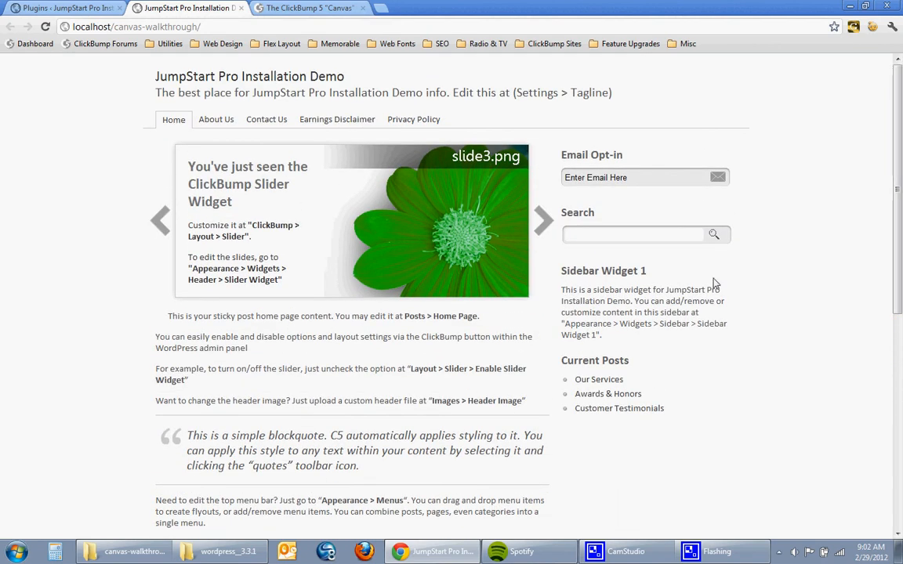
mouse_move(636, 376)
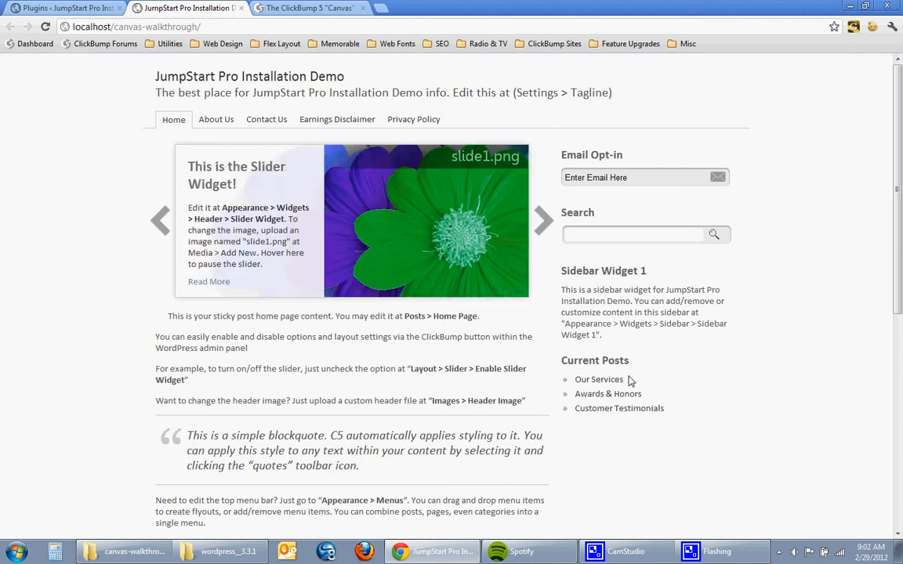
mouse_move(598, 380)
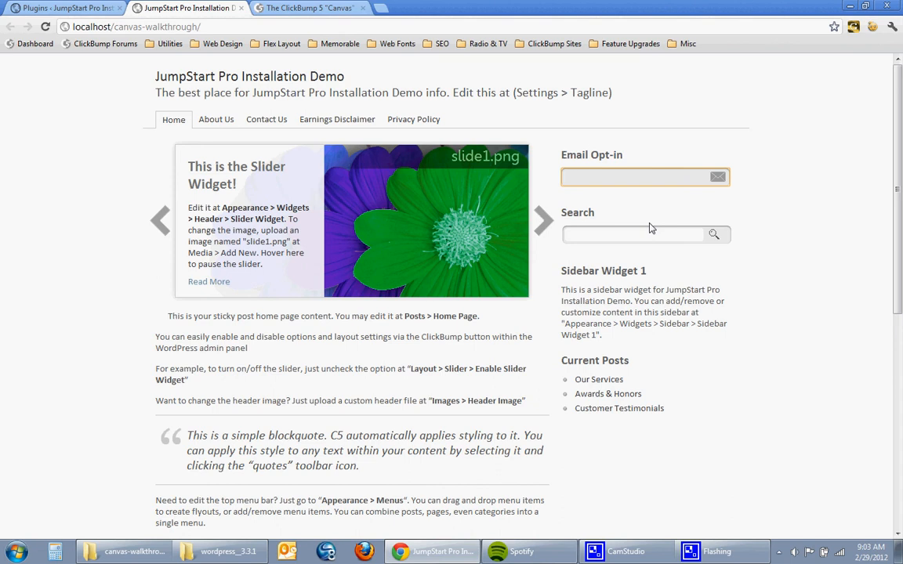
click(634, 177)
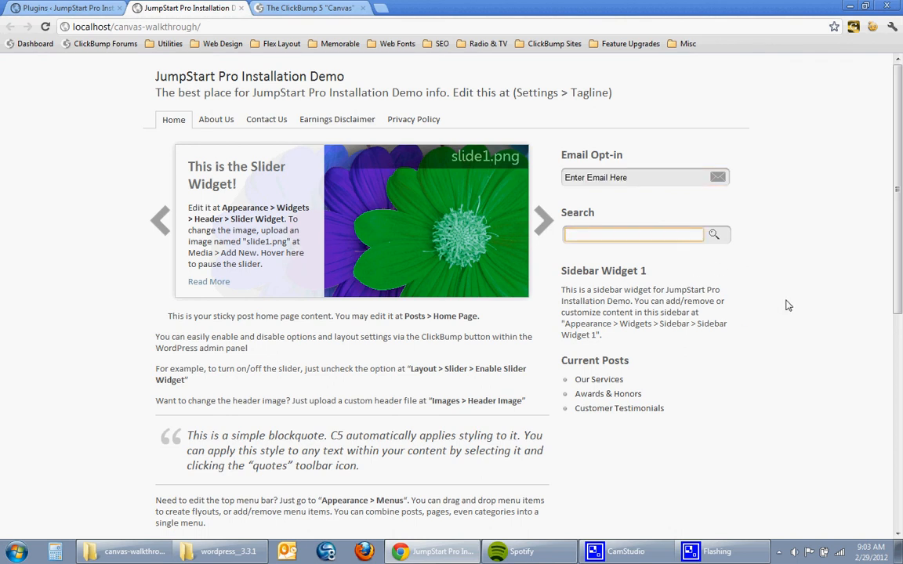
click(633, 235)
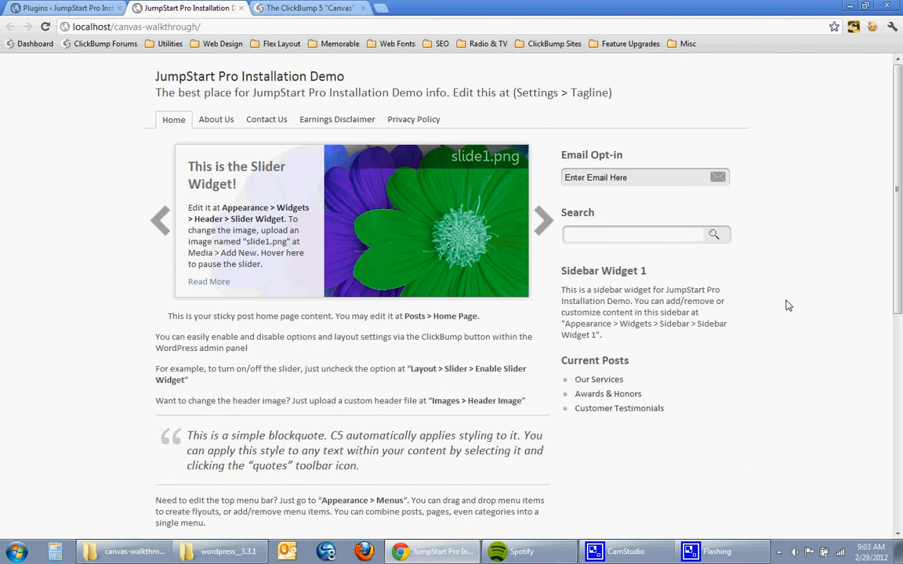
mouse_move(874, 290)
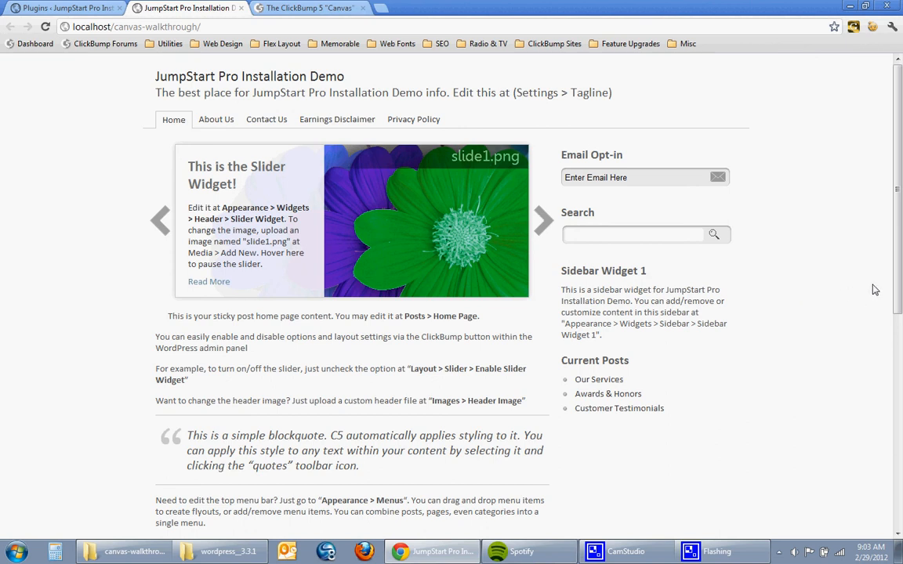
mouse_move(769, 315)
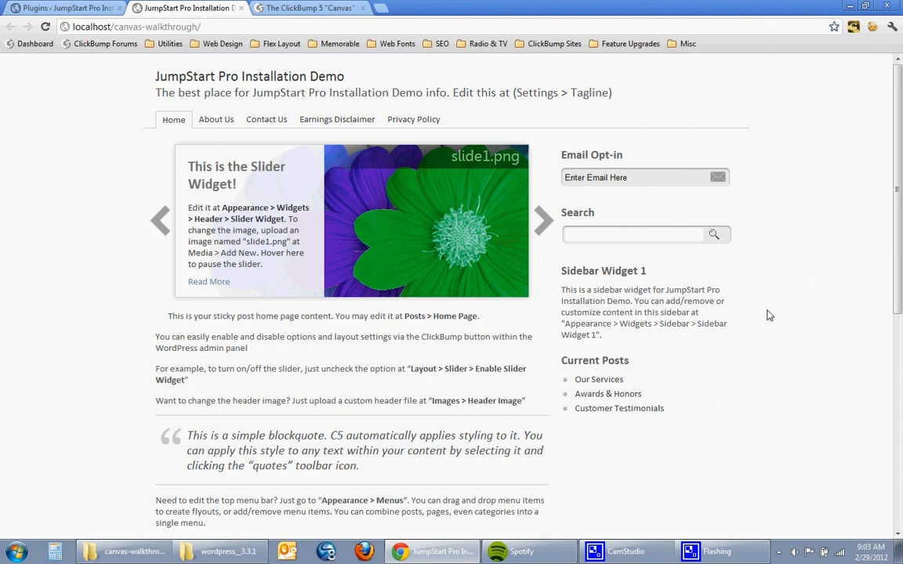
mouse_move(542, 219)
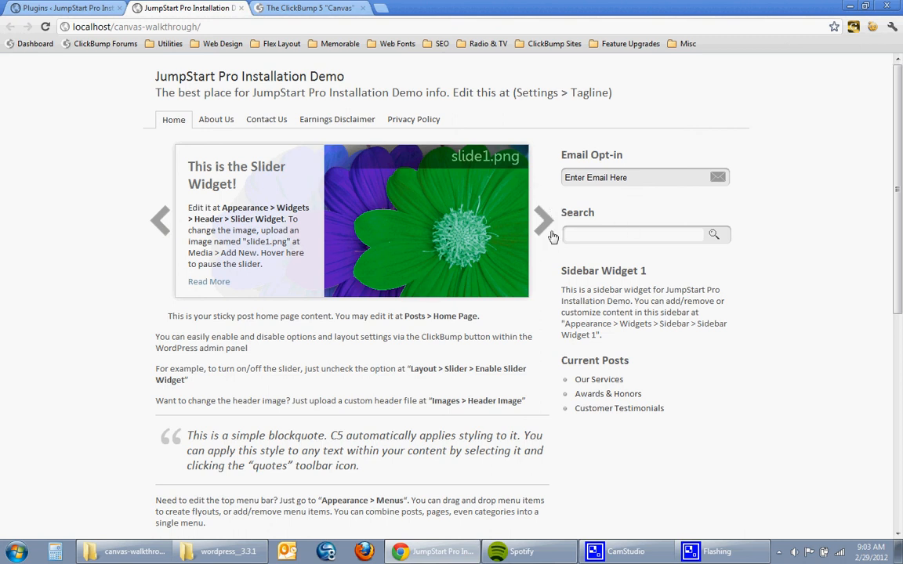
mouse_move(533, 235)
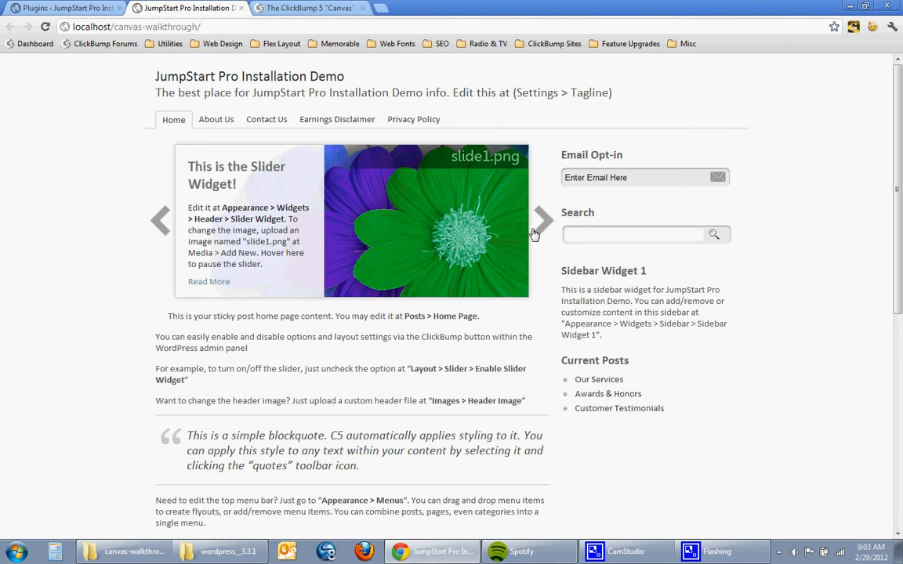
mouse_move(498, 176)
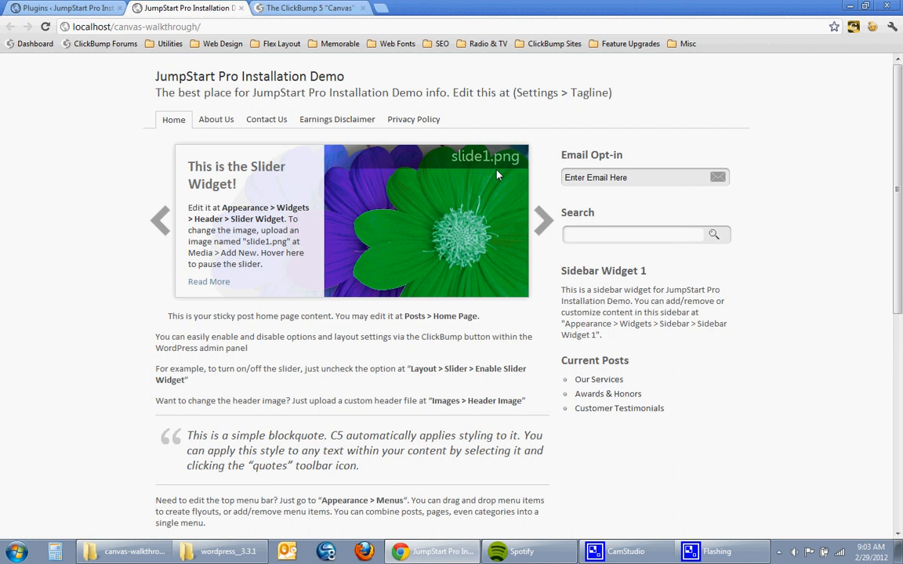
mouse_move(896, 207)
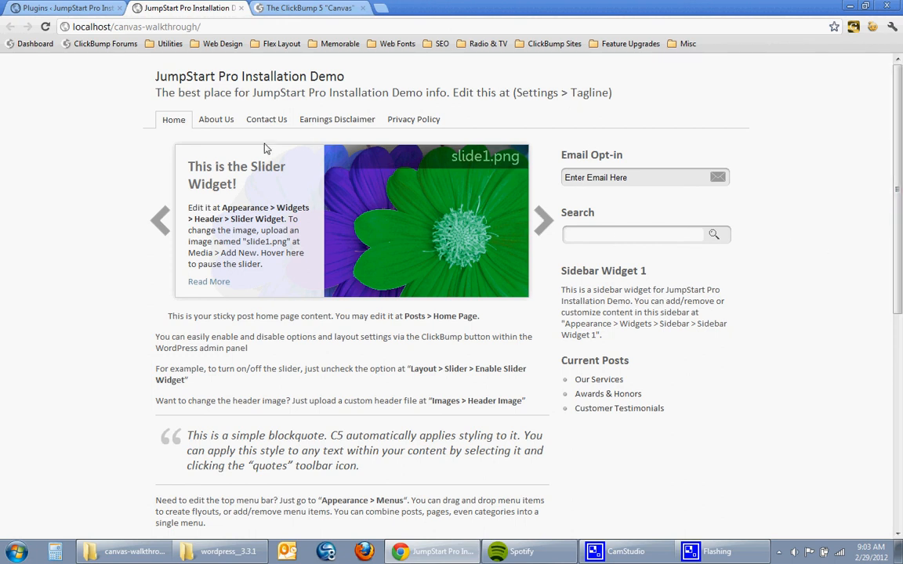
mouse_move(282, 296)
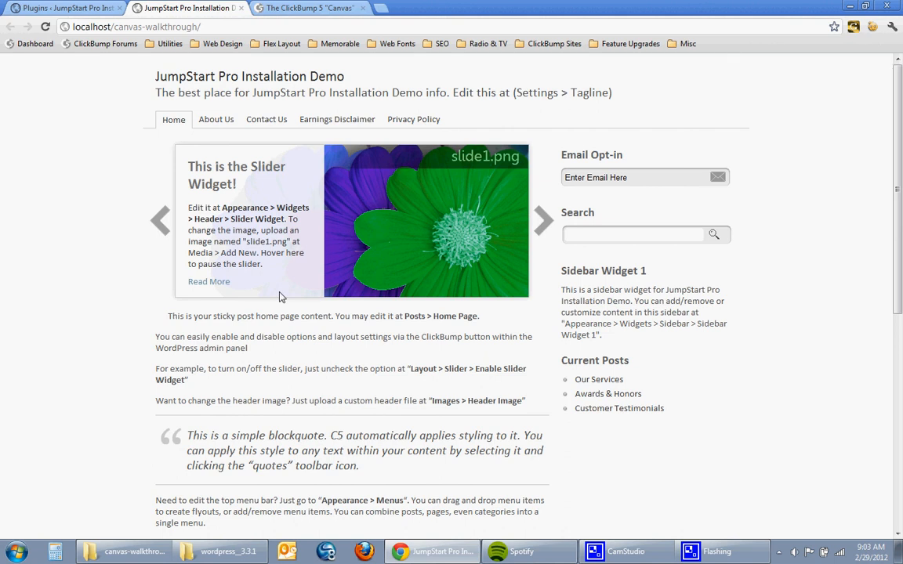
mouse_move(335, 119)
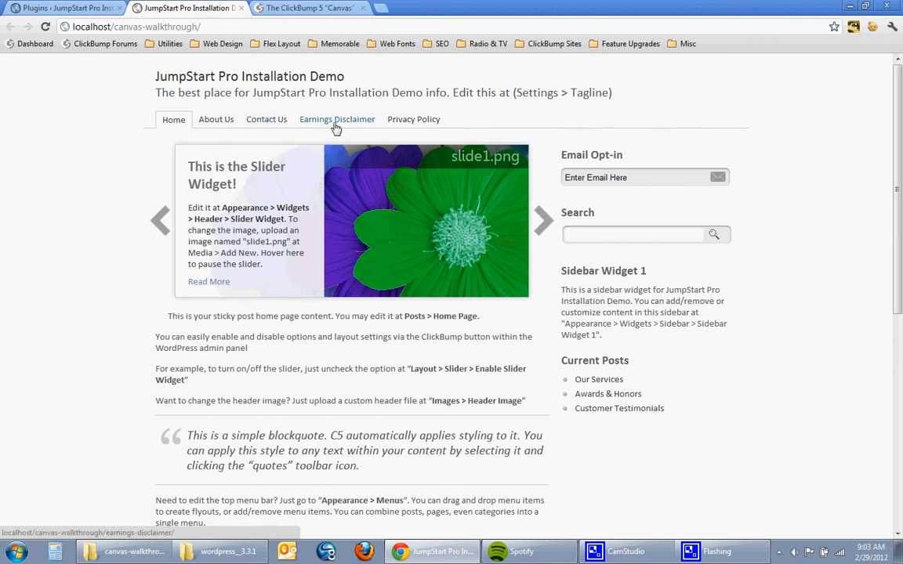
click(337, 119)
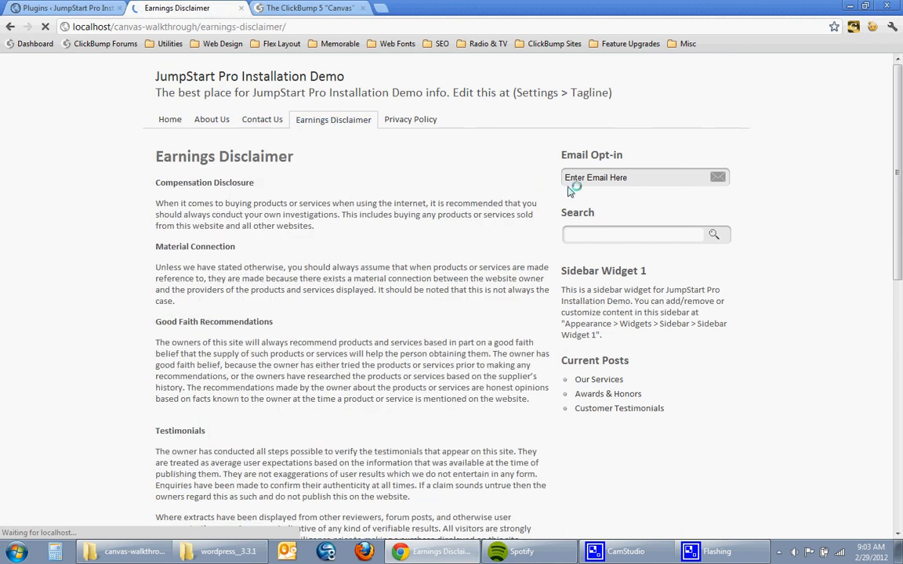
scroll(down, 3)
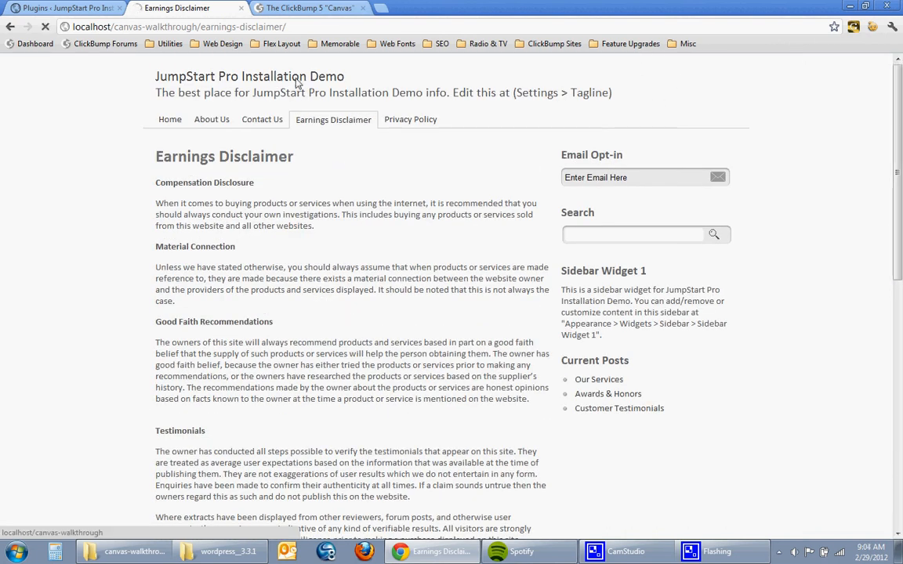
click(172, 119)
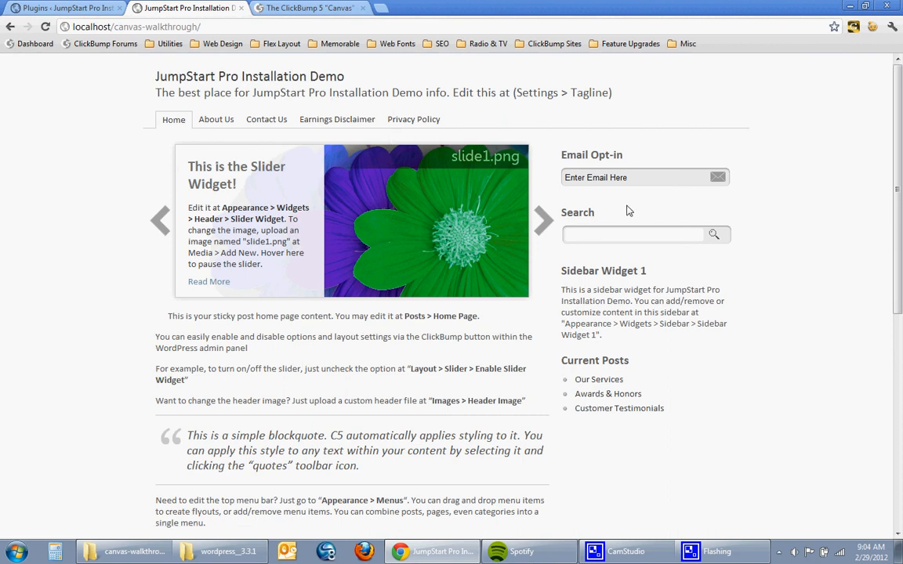
mouse_move(805, 229)
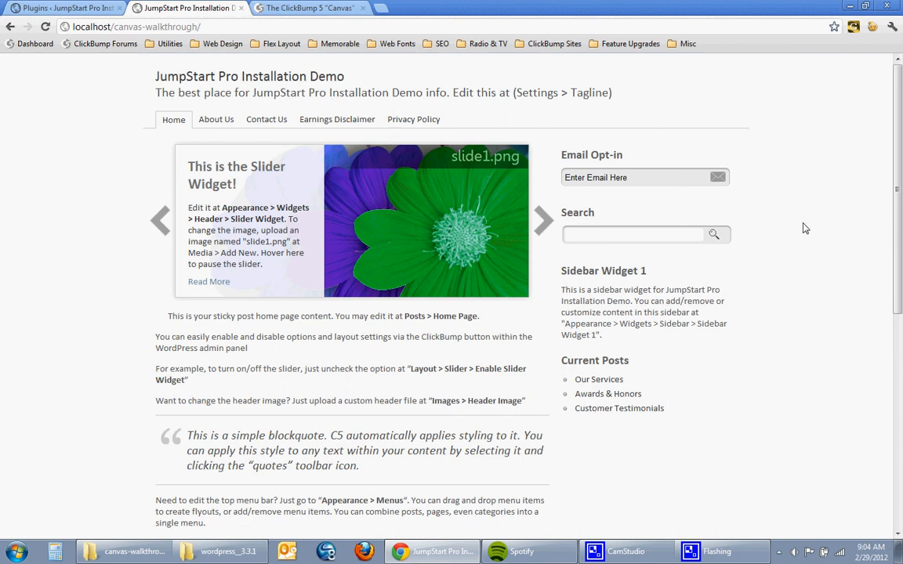